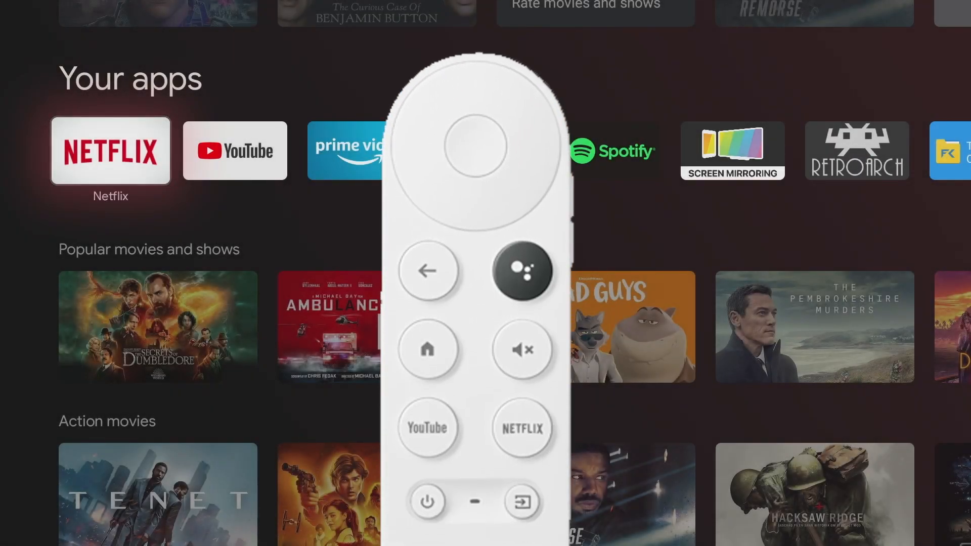
Step: Open Accounts & Sign In from the profile avatar's settings panel
click(426, 349)
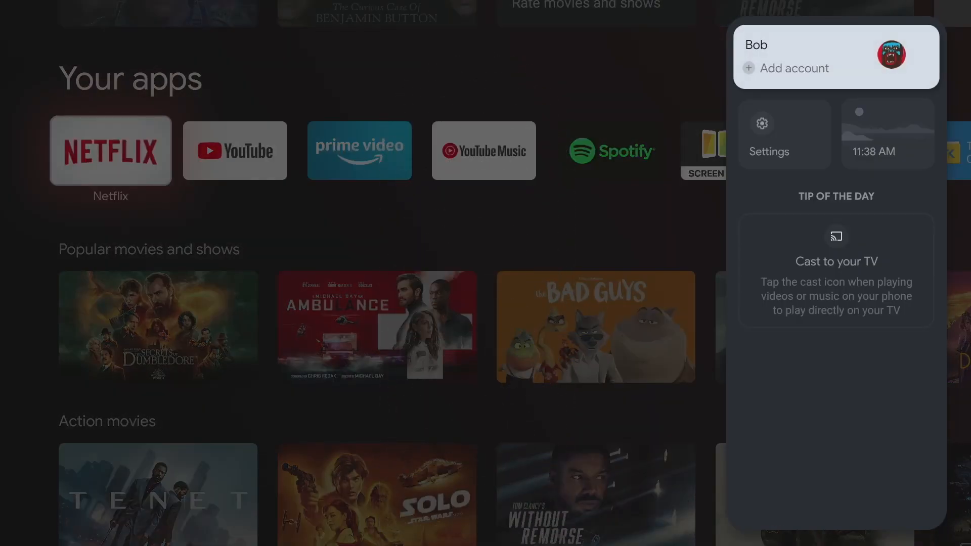
click(768, 133)
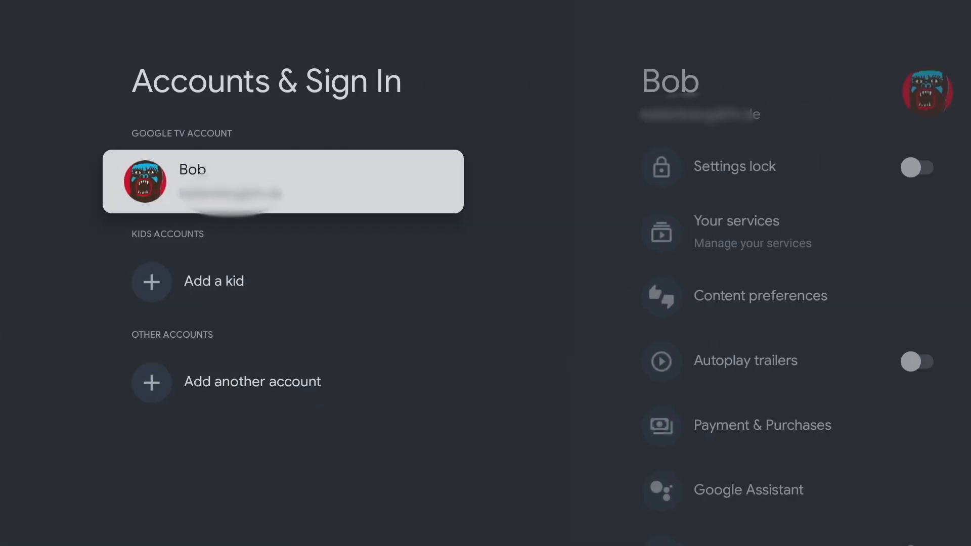
click(282, 181)
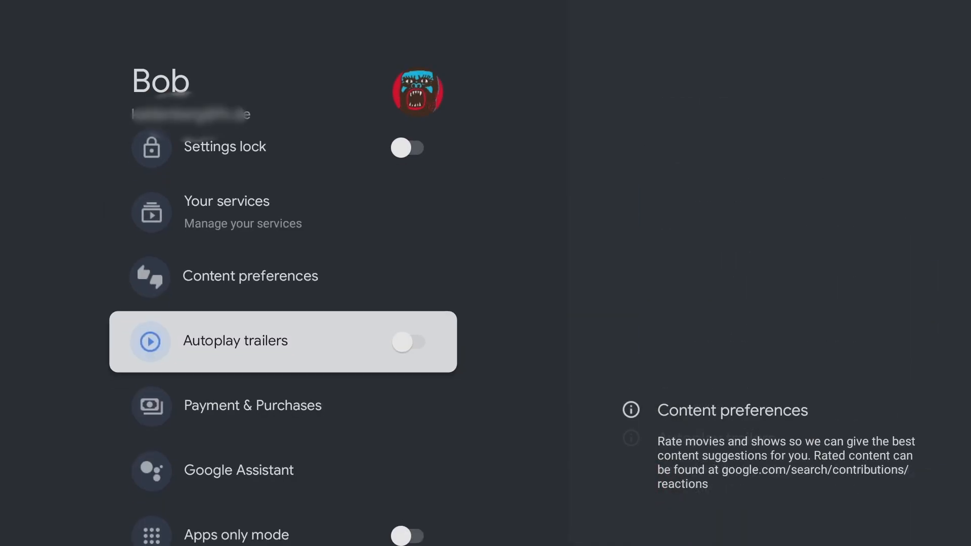
click(409, 341)
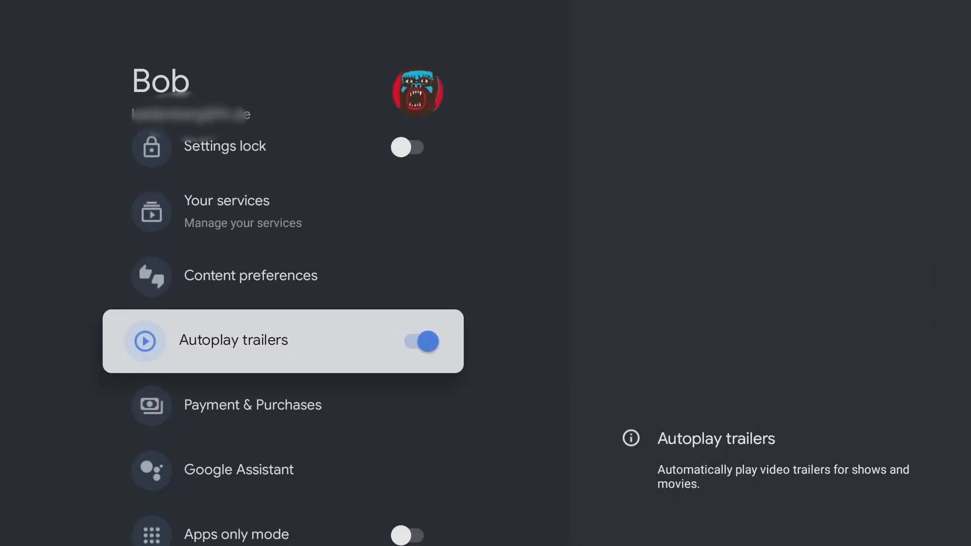
click(420, 340)
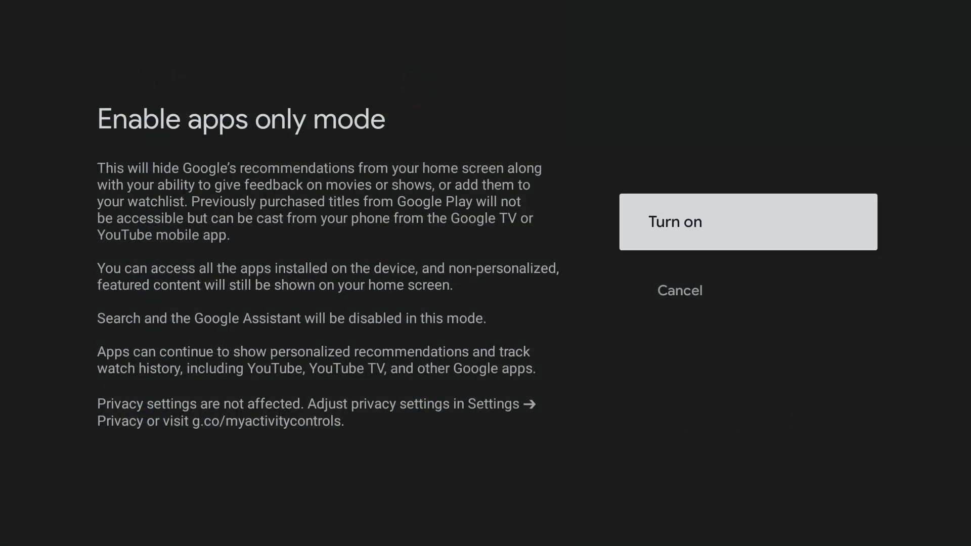
Step: Answer the Enable apps only mode confirmation dialog
click(746, 220)
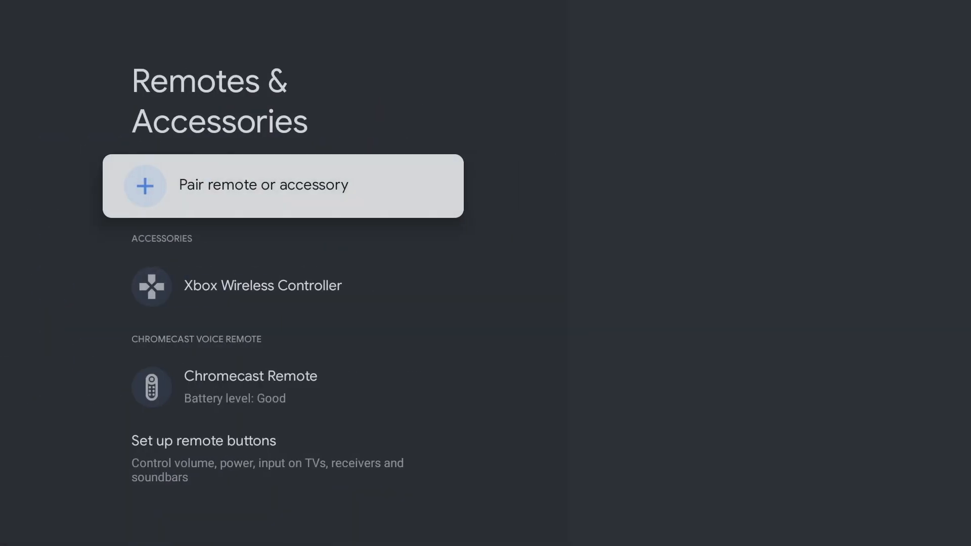
Step: Start pairing a new remote or accessory from Remotes & Accessories
click(261, 184)
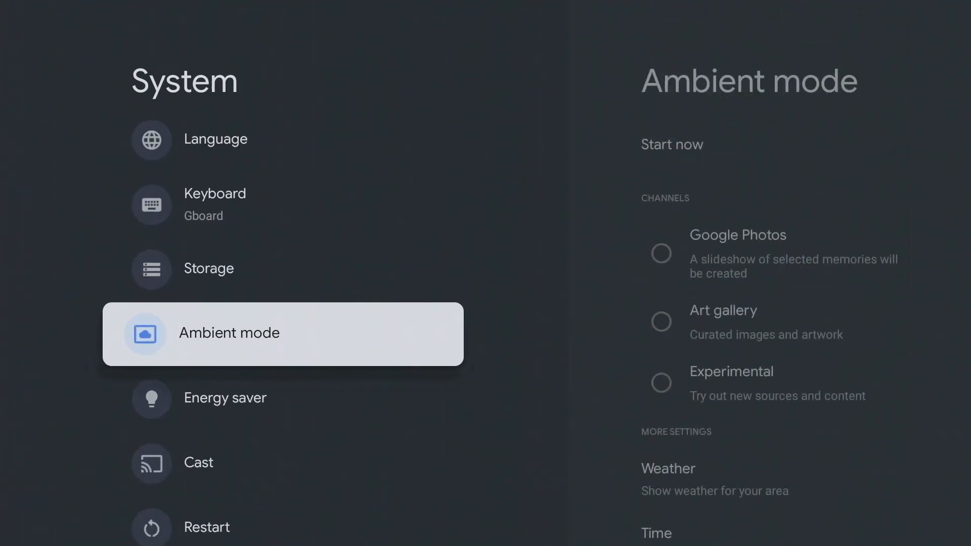
Step: Open Ambient mode to reach the Aerial Dream screensaver settings
click(228, 333)
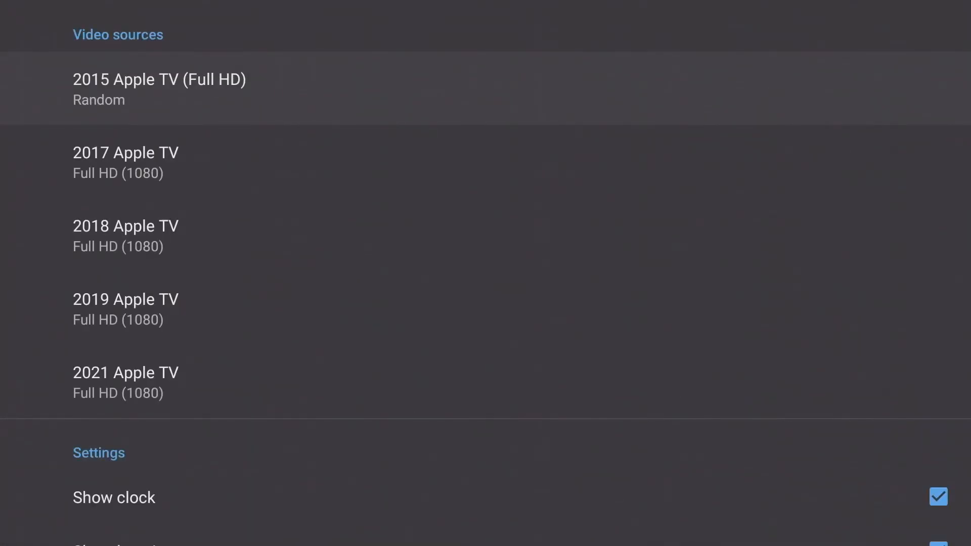
Step: Review Aerial Dream's sources and display options, then go to the system screensaver options
scroll(down, 3)
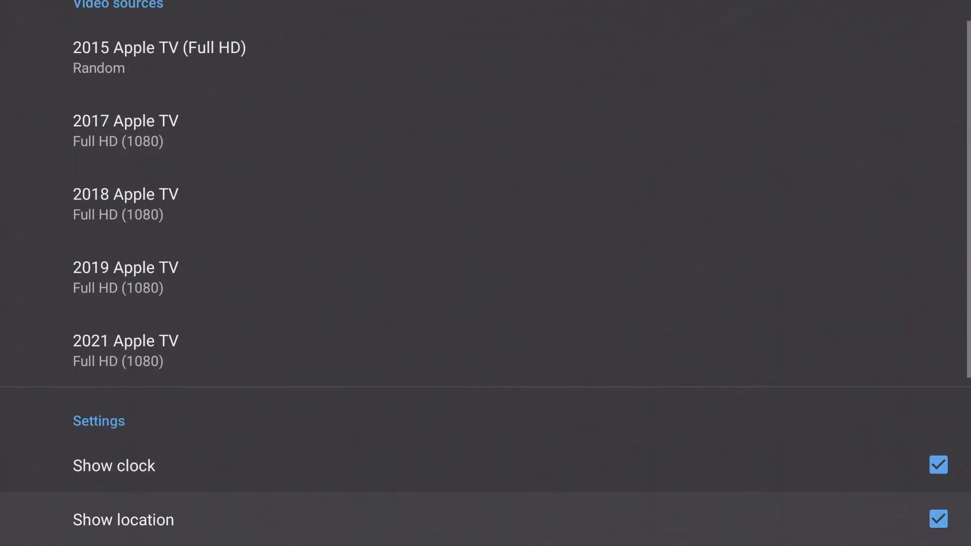
scroll(down, 3)
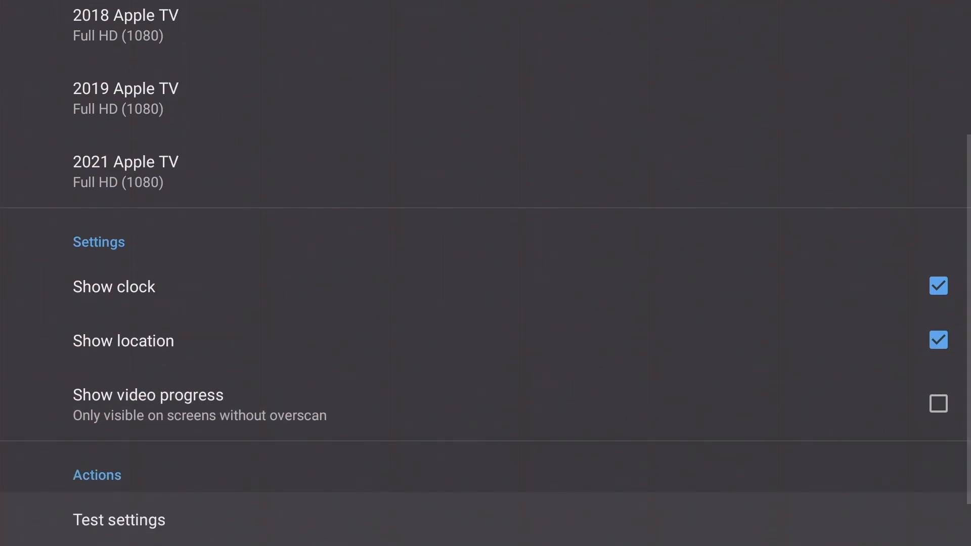
scroll(down, 3)
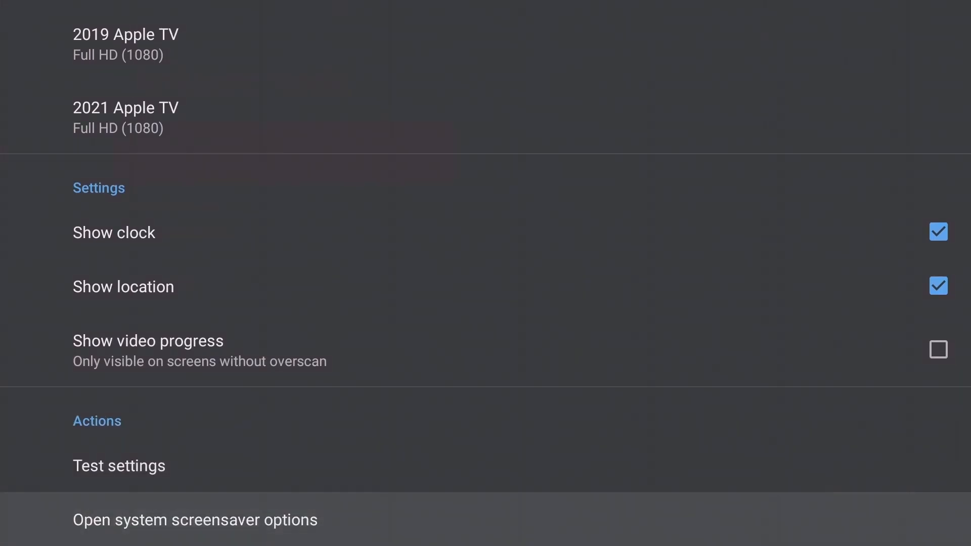
click(193, 519)
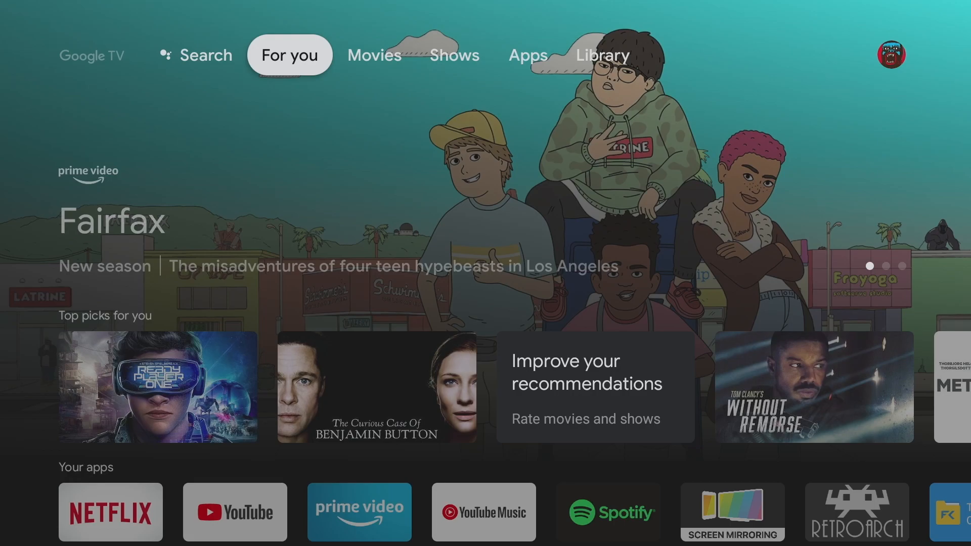
Step: Launch Google Play Store from the Apps tab and browse its featured apps
click(522, 275)
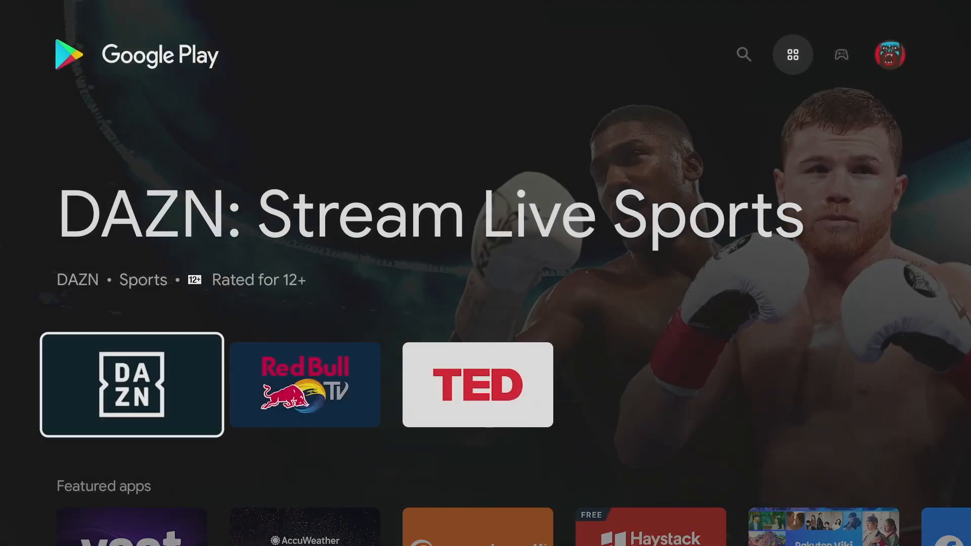
scroll(down, 3)
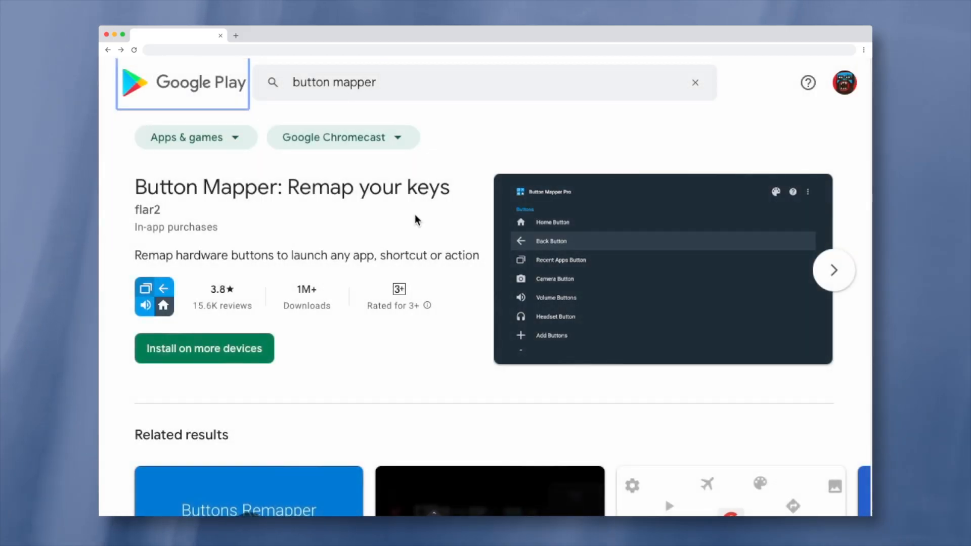
mouse_move(413, 218)
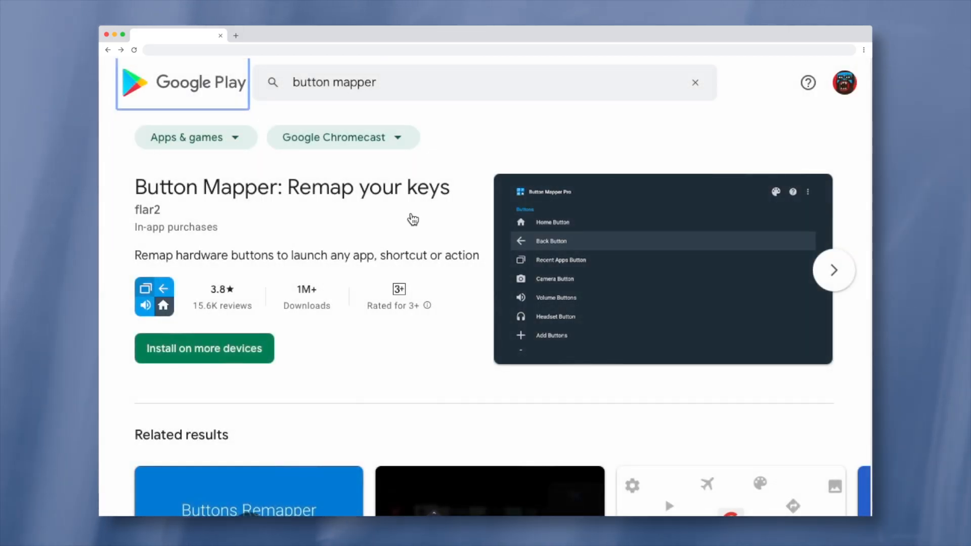
mouse_move(421, 286)
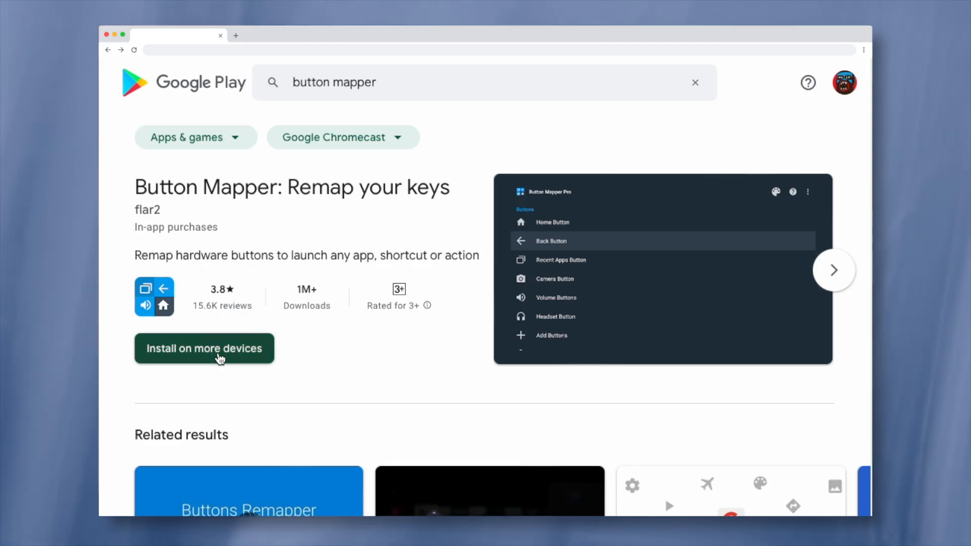
Step: Install Button Mapper on the Google Chromecast via Install on more devices and acknowledge the confirmation
click(204, 347)
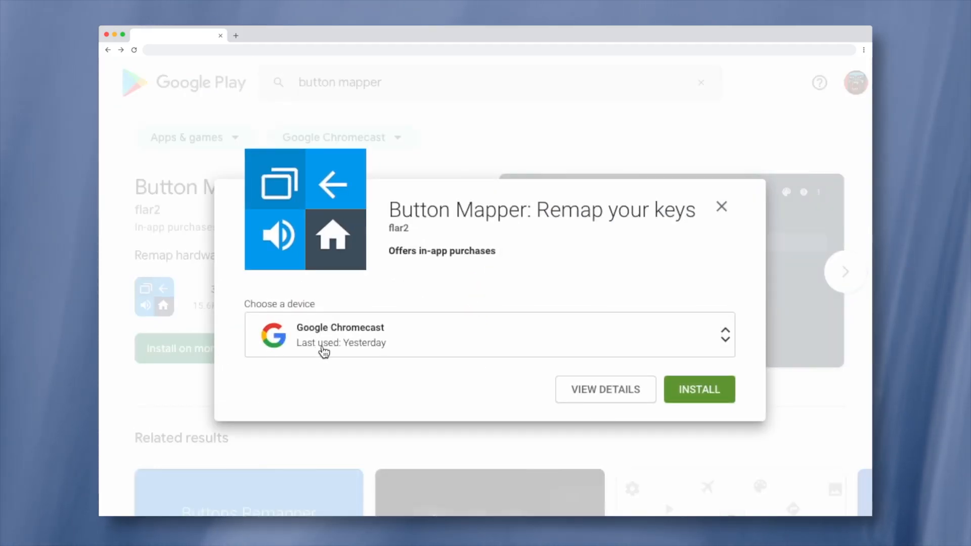
mouse_move(316, 351)
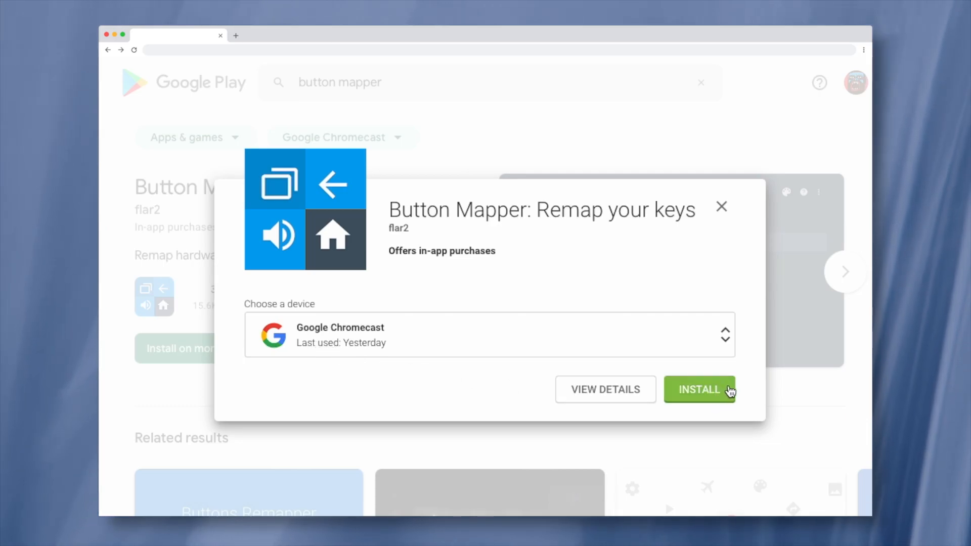
click(698, 389)
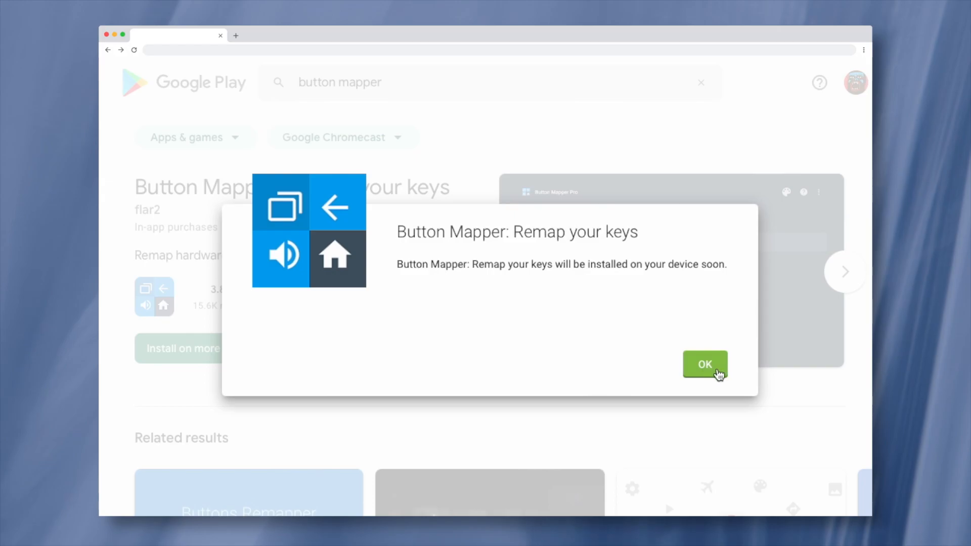
click(705, 364)
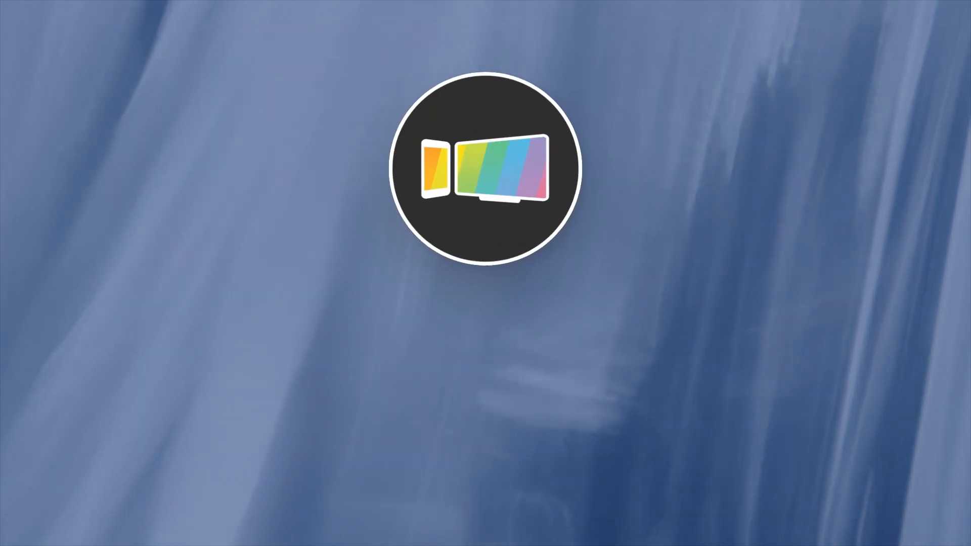